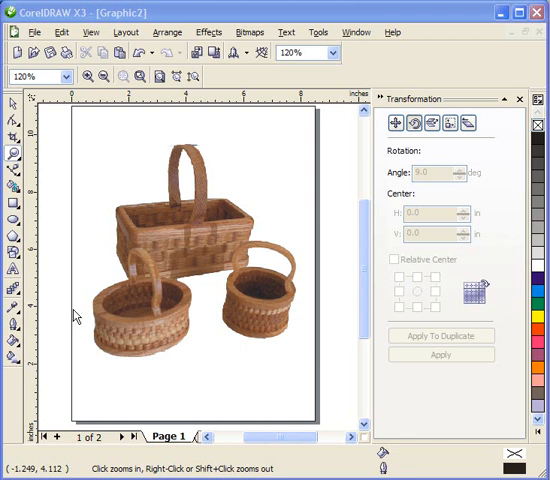
{"action": "mouse_move", "coordinate": [88, 322]}
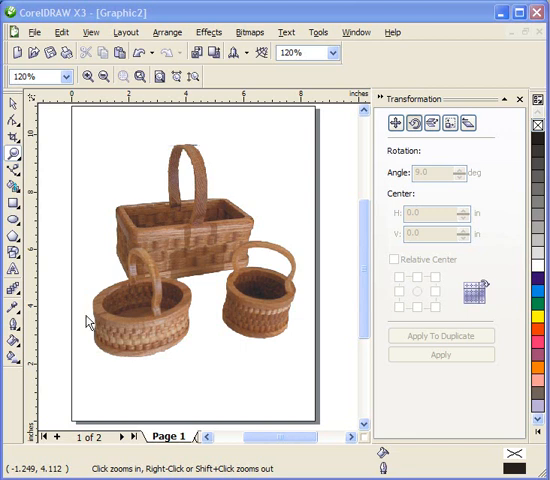
{"action": "mouse_move", "coordinate": [232, 307]}
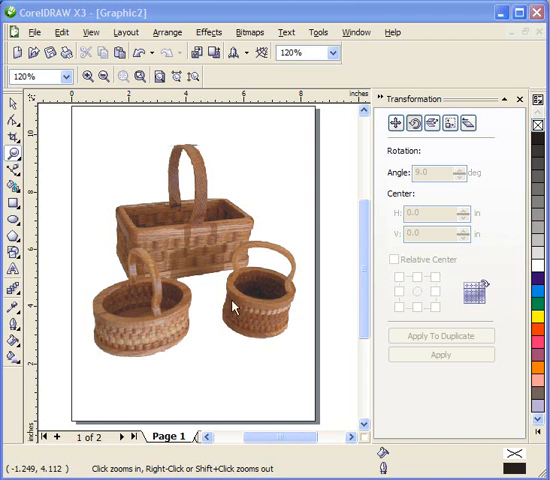
{"action": "mouse_move", "coordinate": [277, 334]}
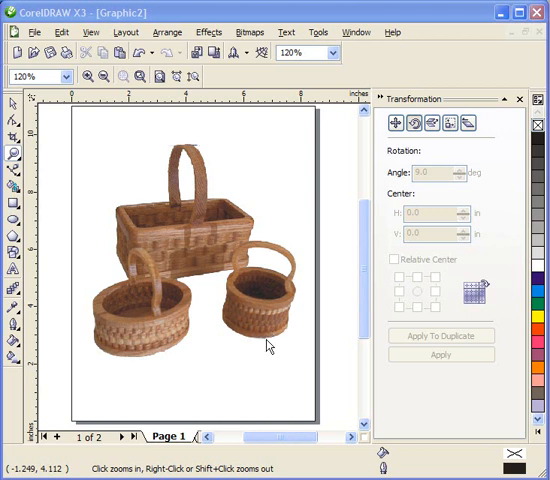
{"action": "mouse_move", "coordinate": [252, 338]}
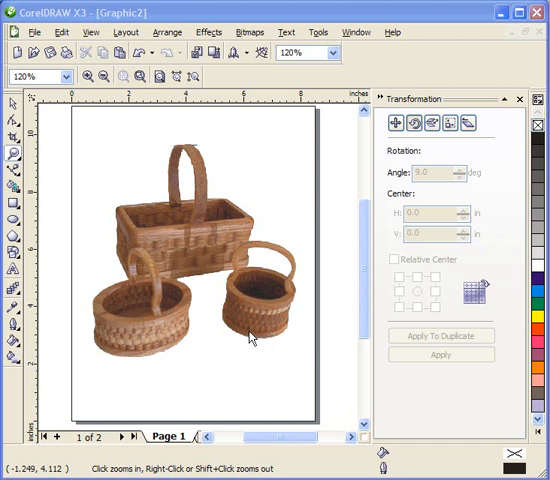
{"action": "mouse_move", "coordinate": [277, 322]}
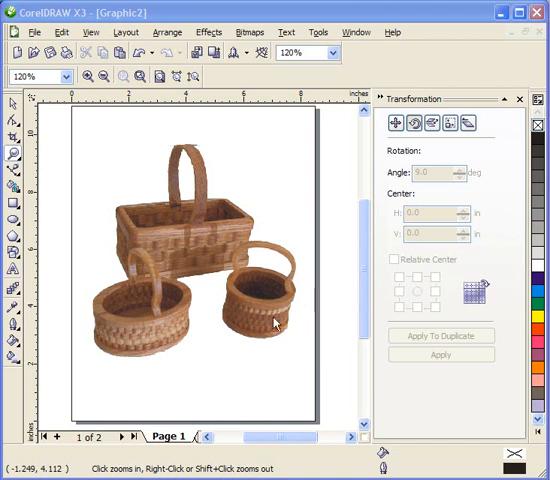
{"action": "mouse_move", "coordinate": [277, 246]}
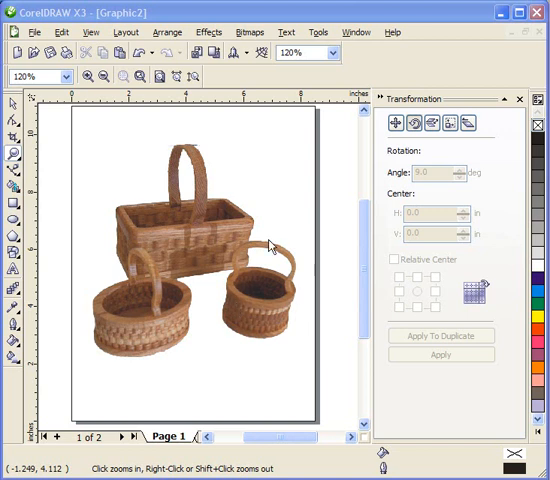
{"action": "mouse_move", "coordinate": [233, 330]}
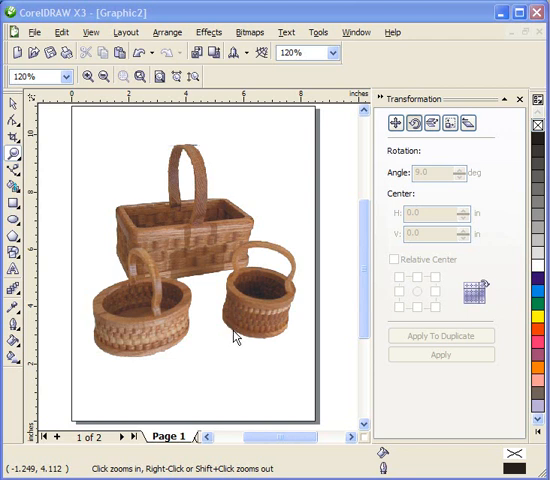
{"action": "mouse_move", "coordinate": [238, 337]}
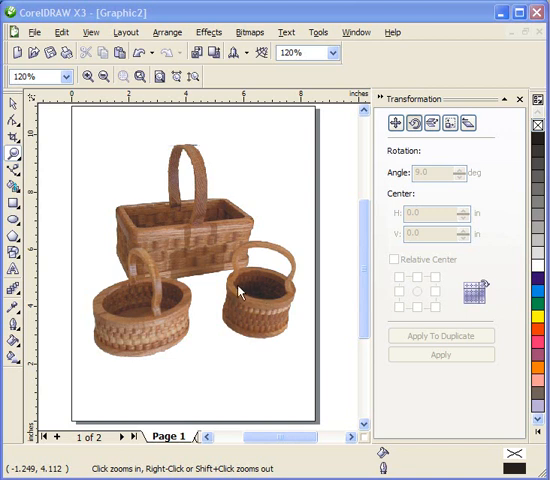
{"action": "mouse_move", "coordinate": [230, 242]}
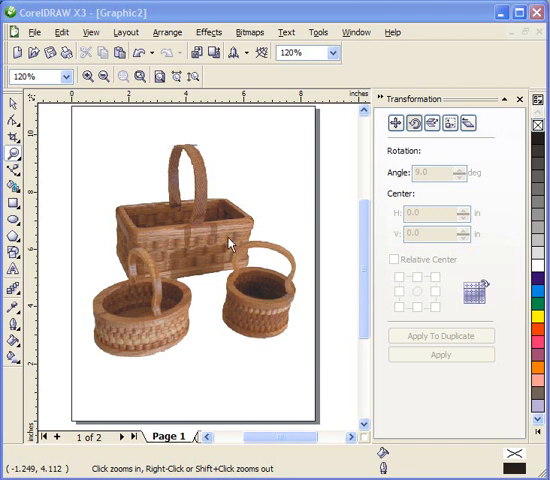
{"action": "mouse_move", "coordinate": [260, 250]}
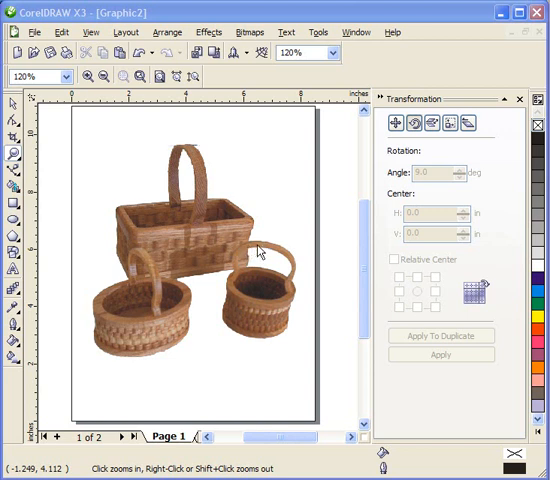
{"action": "mouse_move", "coordinate": [285, 273]}
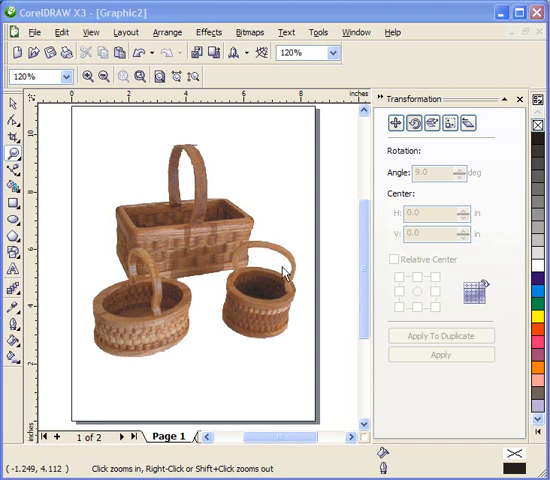
{"action": "mouse_move", "coordinate": [298, 302]}
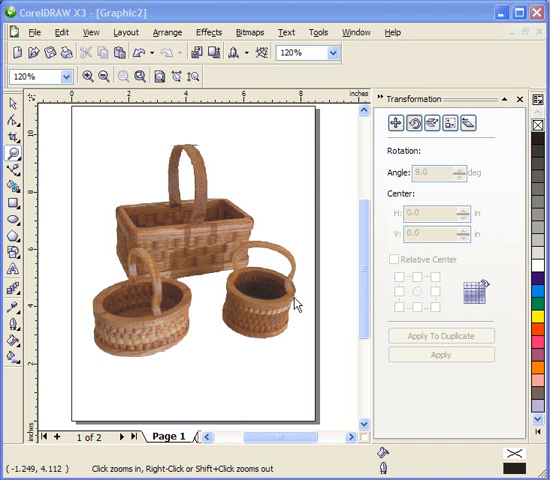
{"action": "mouse_move", "coordinate": [239, 363]}
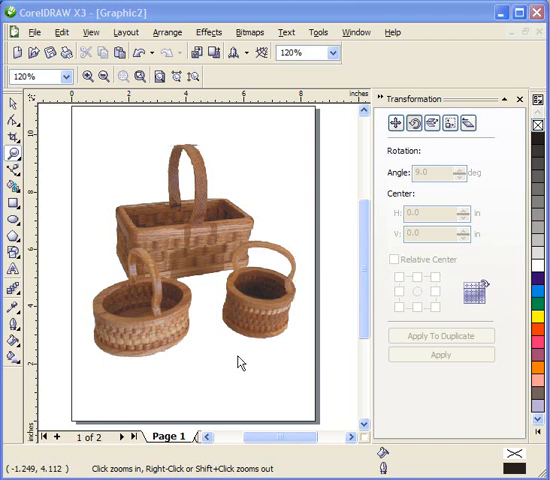
{"action": "mouse_move", "coordinate": [257, 320]}
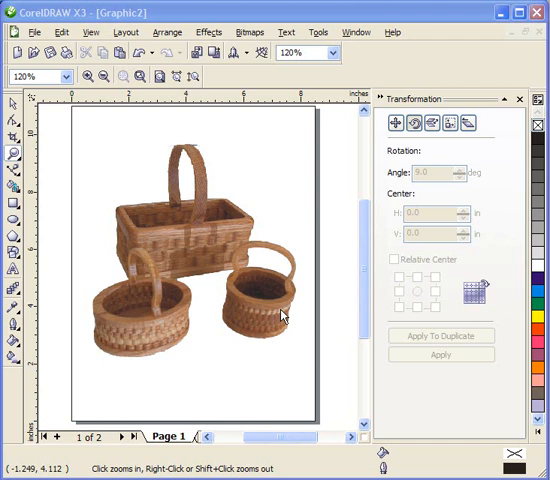
{"action": "mouse_move", "coordinate": [185, 347]}
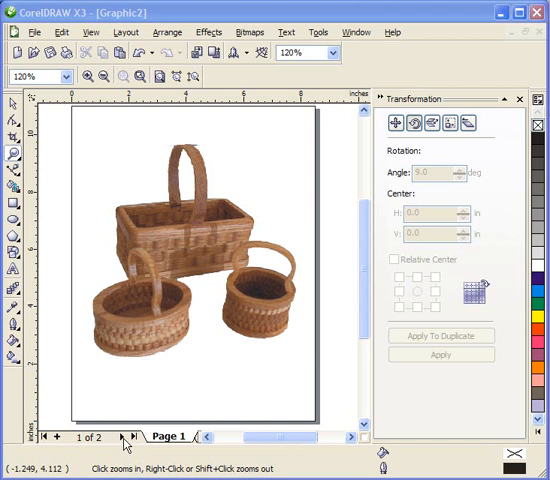
Step: Go to Page 2 to view the finished scalloped circle outline up close
{"action": "left_click", "coordinate": [125, 440]}
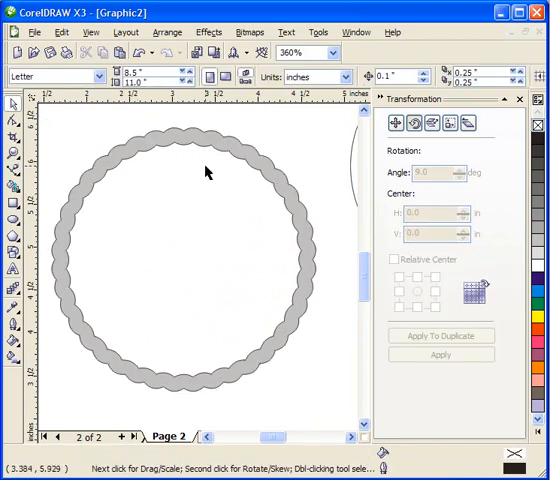
{"action": "mouse_move", "coordinate": [203, 148]}
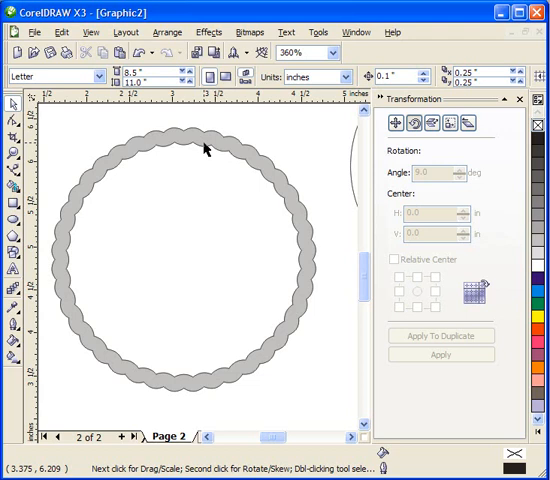
{"action": "mouse_move", "coordinate": [200, 146]}
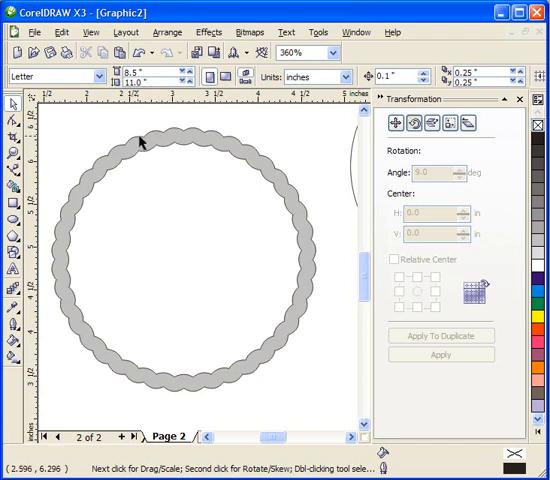
{"action": "mouse_move", "coordinate": [168, 133]}
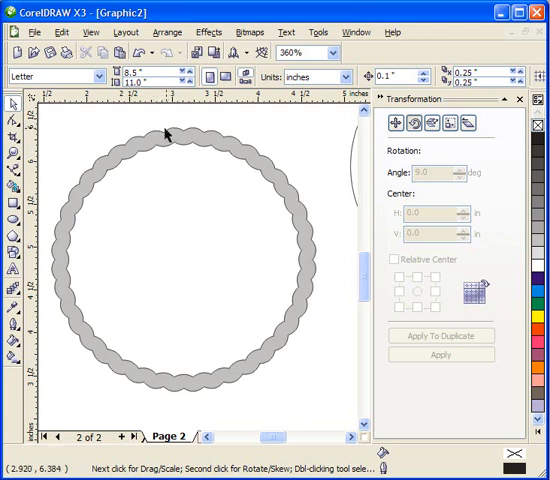
{"action": "mouse_move", "coordinate": [158, 138]}
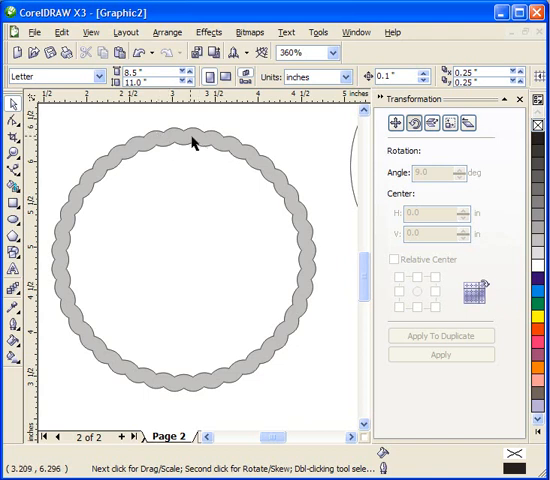
{"action": "mouse_move", "coordinate": [305, 207]}
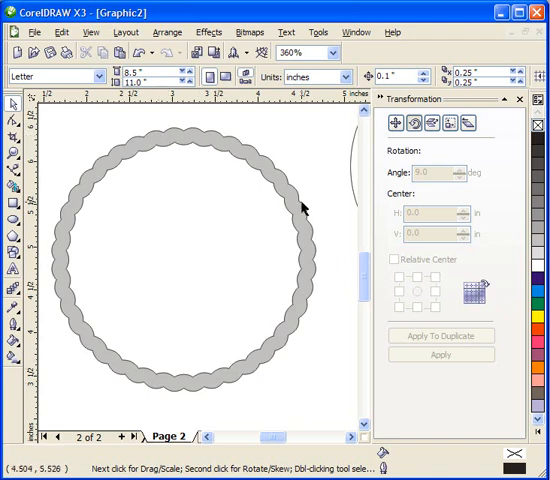
{"action": "mouse_move", "coordinate": [168, 320]}
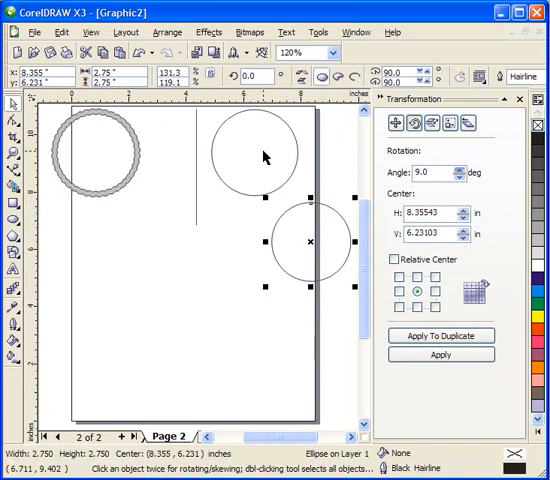
{"action": "mouse_move", "coordinate": [258, 137]}
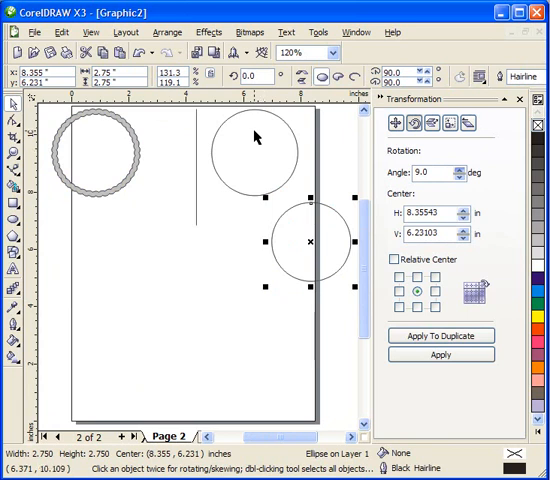
{"action": "mouse_move", "coordinate": [281, 181]}
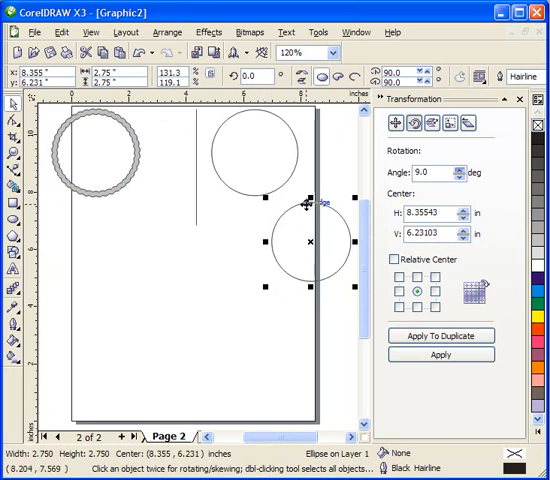
{"action": "mouse_move", "coordinate": [233, 141]}
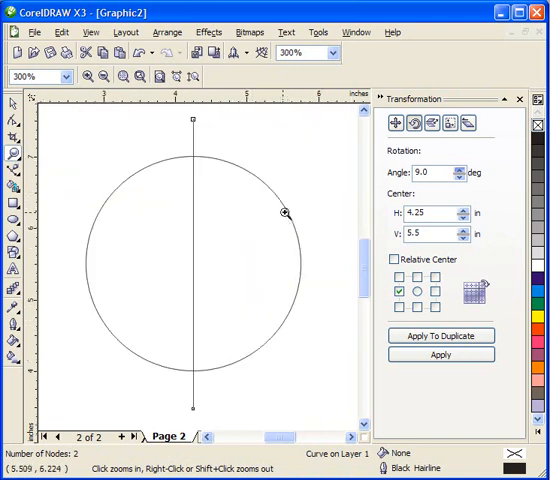
{"action": "mouse_move", "coordinate": [250, 170]}
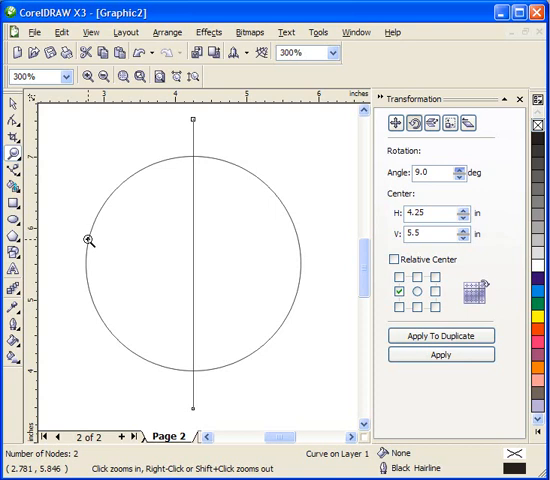
{"action": "mouse_move", "coordinate": [138, 210]}
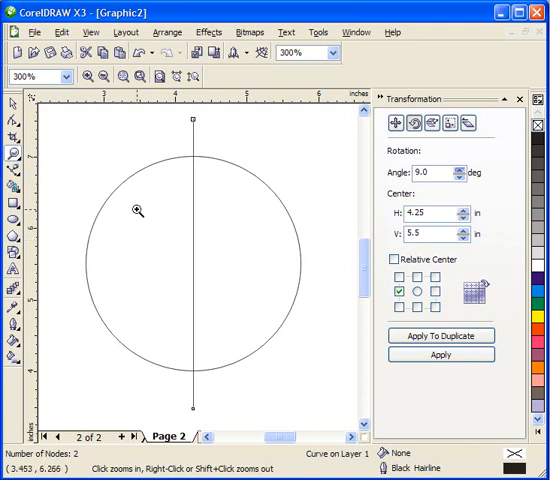
Step: Select the vertical line running through the circle's centre
{"action": "left_click", "coordinate": [435, 173]}
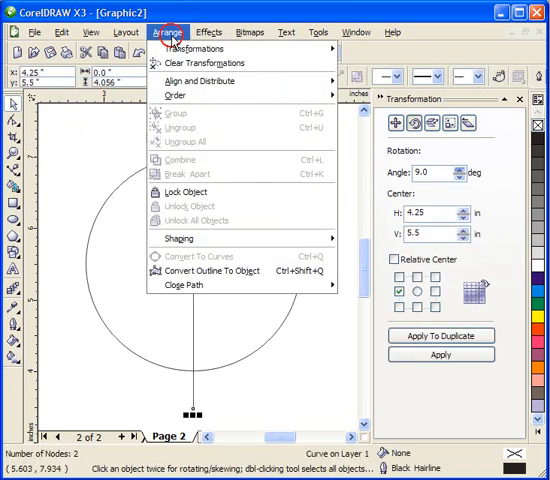
{"action": "mouse_move", "coordinate": [195, 48]}
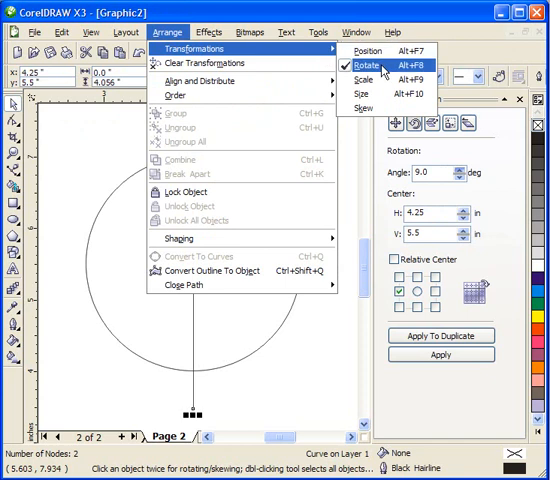
Step: Duplicate the vertical line at 9° rotations until spokes radiate fully around the circle
{"action": "left_click", "coordinate": [383, 65]}
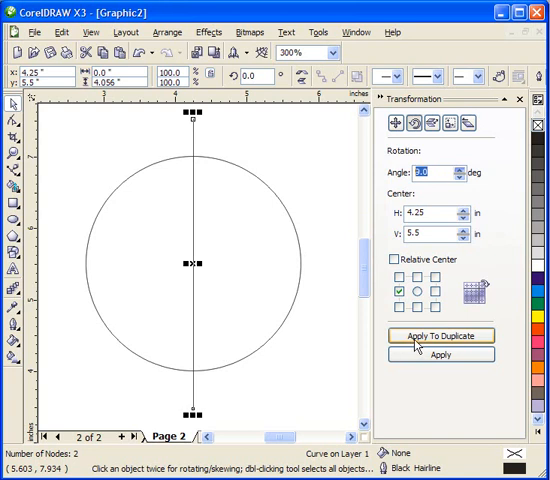
{"action": "left_click", "coordinate": [442, 335]}
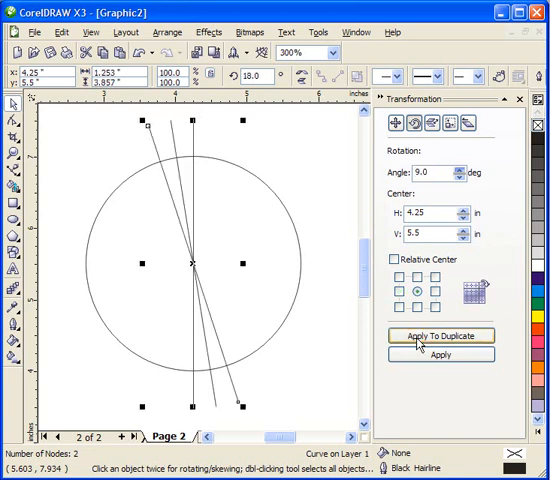
{"action": "left_click", "coordinate": [438, 336]}
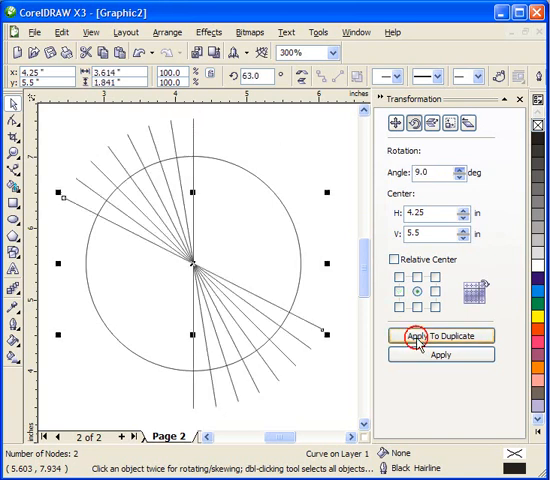
{"action": "left_click", "coordinate": [432, 336]}
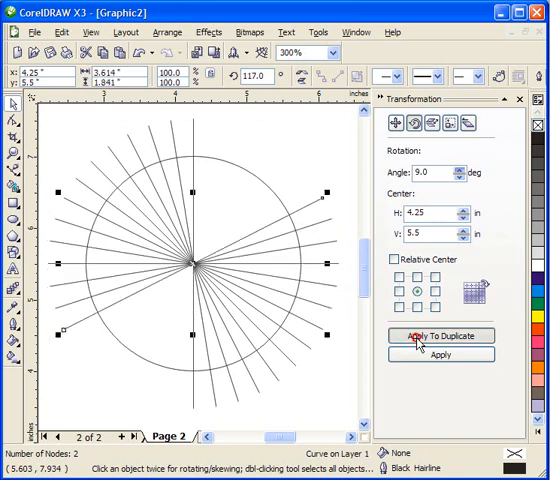
{"action": "left_click", "coordinate": [441, 335]}
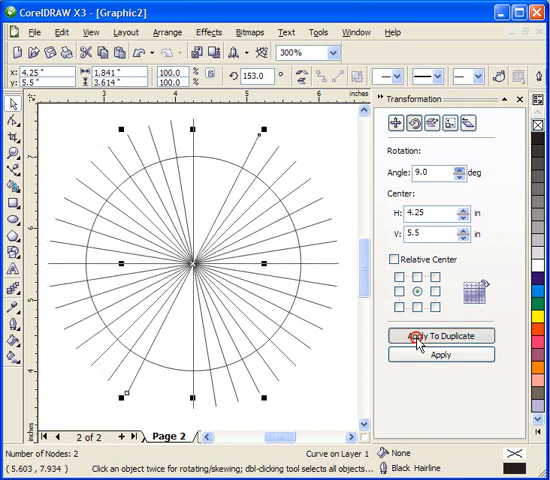
{"action": "left_click", "coordinate": [440, 336]}
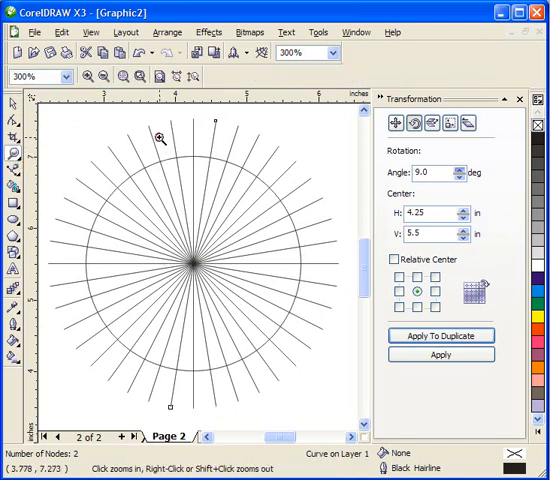
Step: Zoom in on the top of the circle and check Snap to Objects in the View menu
{"action": "left_click", "coordinate": [163, 133]}
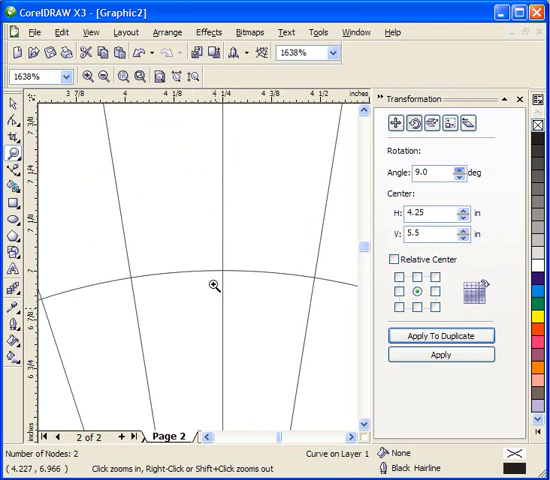
{"action": "mouse_move", "coordinate": [138, 253]}
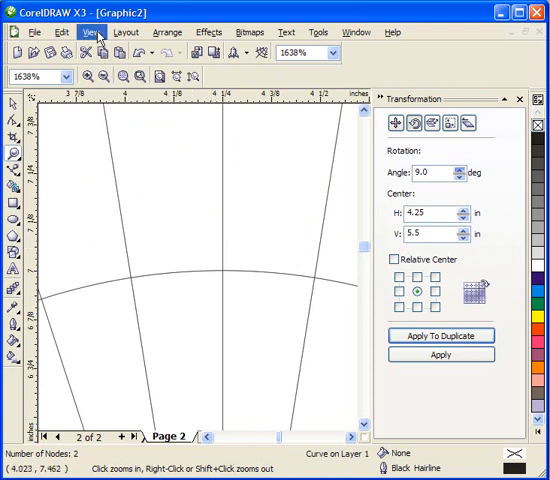
{"action": "left_click", "coordinate": [92, 32]}
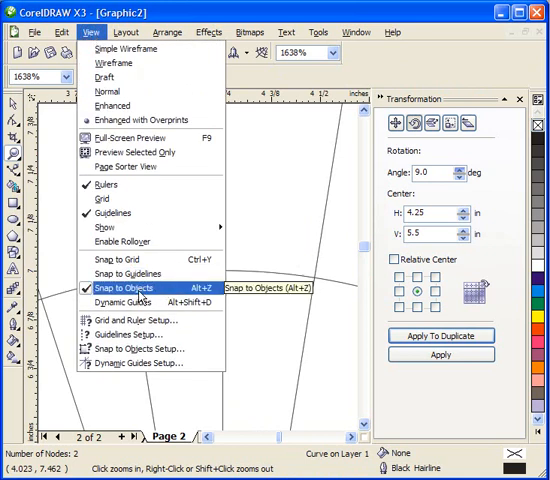
{"action": "mouse_move", "coordinate": [142, 298]}
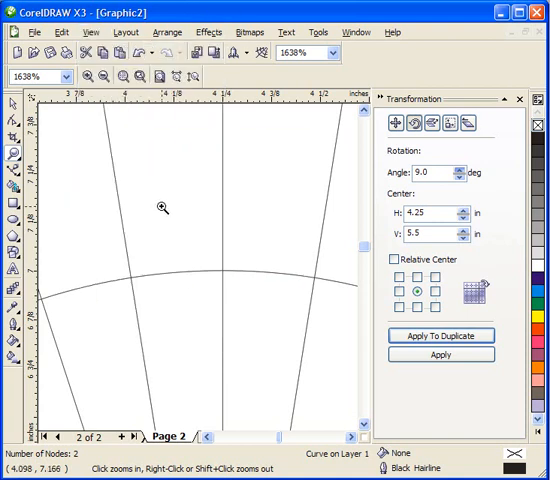
{"action": "mouse_move", "coordinate": [13, 175]}
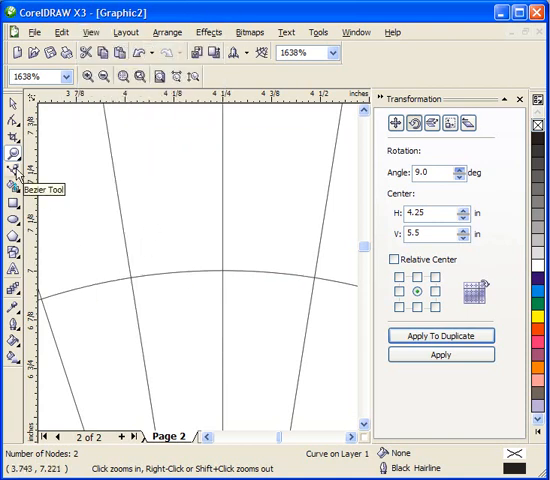
Step: Start a Bezier line snapped to the circle's top quadrant point on the vertical spoke
{"action": "left_click", "coordinate": [16, 175]}
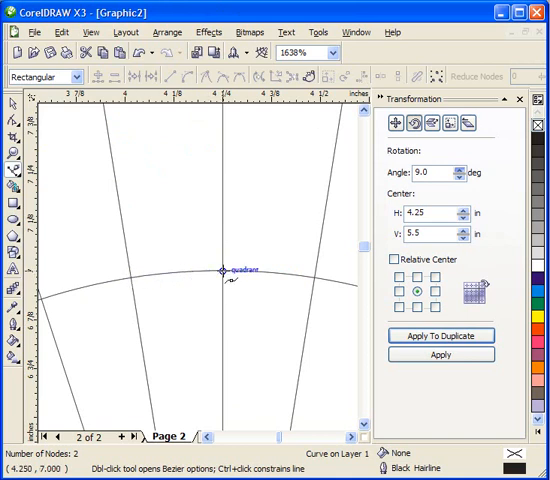
{"action": "left_click", "coordinate": [223, 274]}
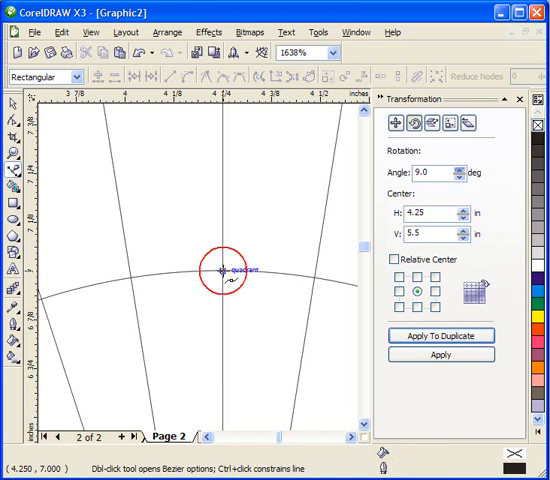
{"action": "mouse_move", "coordinate": [140, 273]}
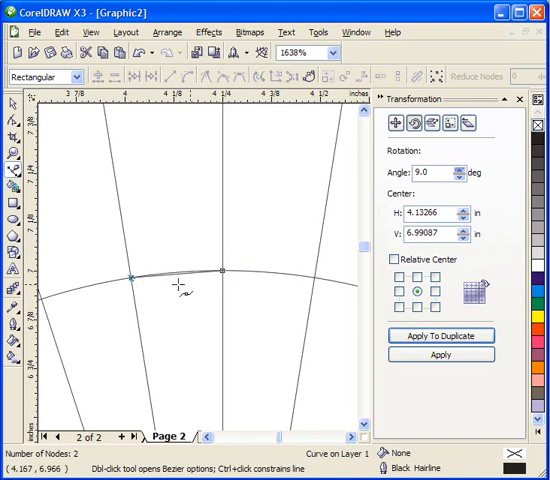
{"action": "mouse_move", "coordinate": [70, 165]}
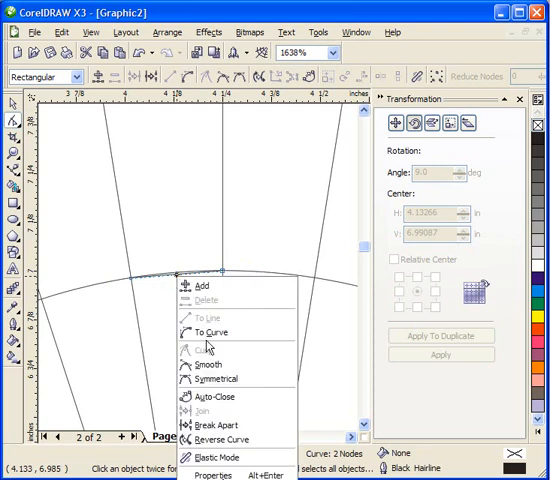
{"action": "mouse_move", "coordinate": [210, 332]}
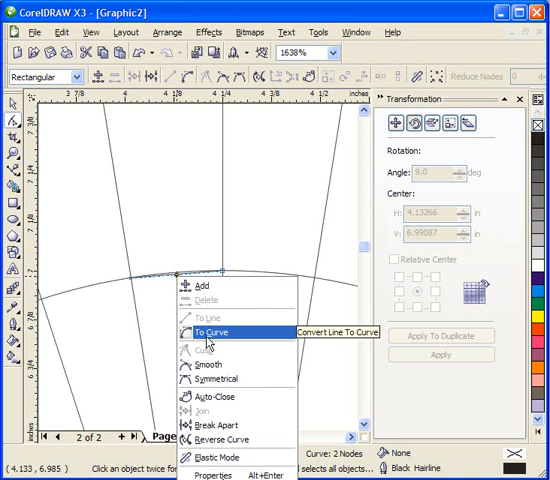
Step: Convert the short segment to a curve and arch it outward into one scallop
{"action": "left_click", "coordinate": [213, 331]}
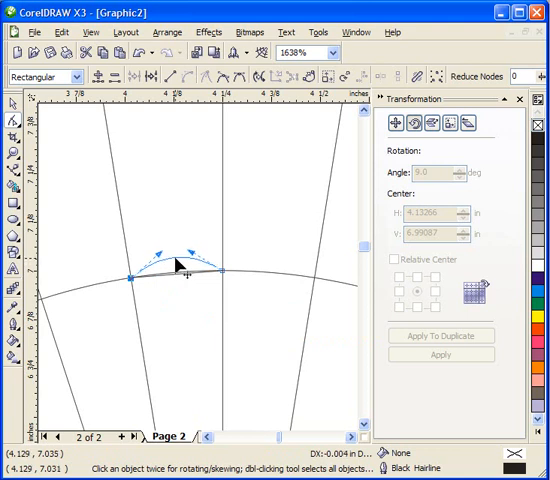
{"action": "left_click", "coordinate": [180, 268]}
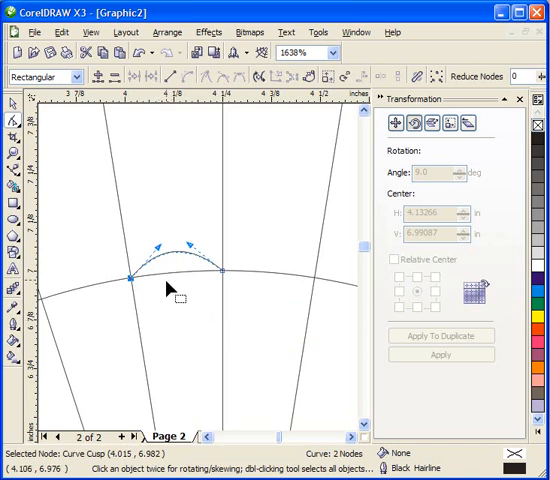
{"action": "mouse_move", "coordinate": [220, 263]}
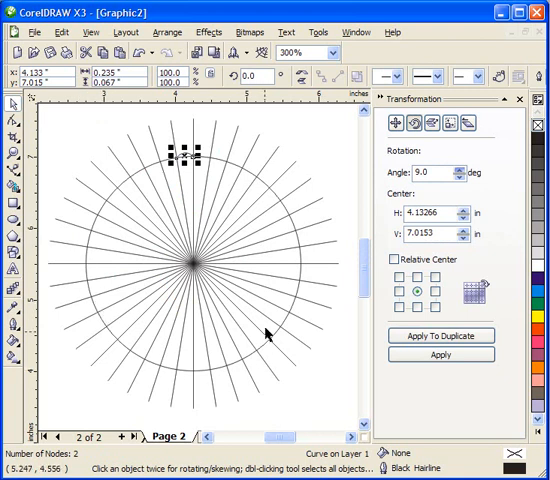
{"action": "mouse_move", "coordinate": [450, 250]}
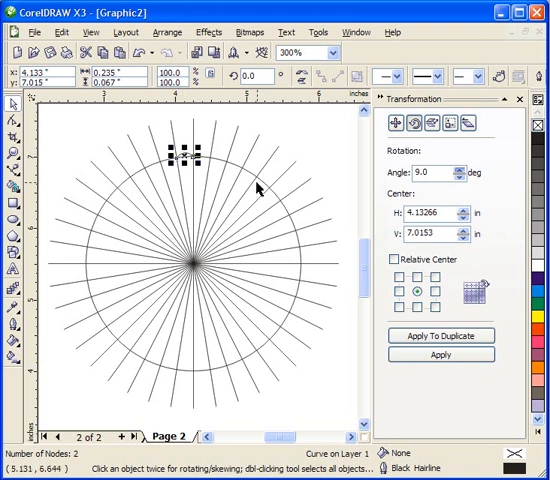
{"action": "mouse_move", "coordinate": [228, 282]}
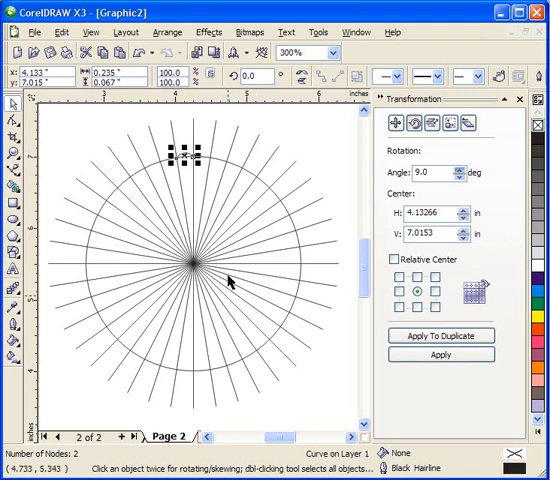
{"action": "mouse_move", "coordinate": [97, 242]}
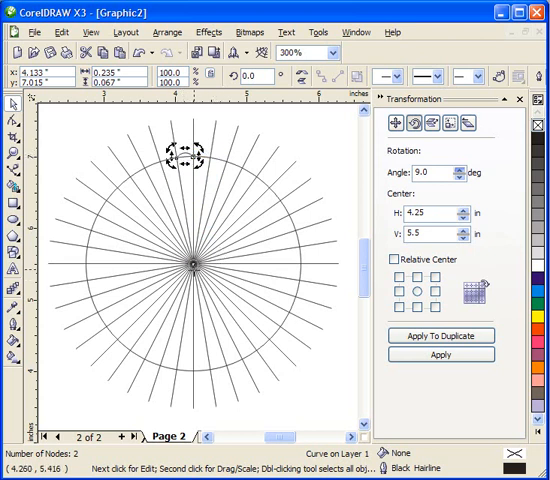
{"action": "mouse_move", "coordinate": [400, 193]}
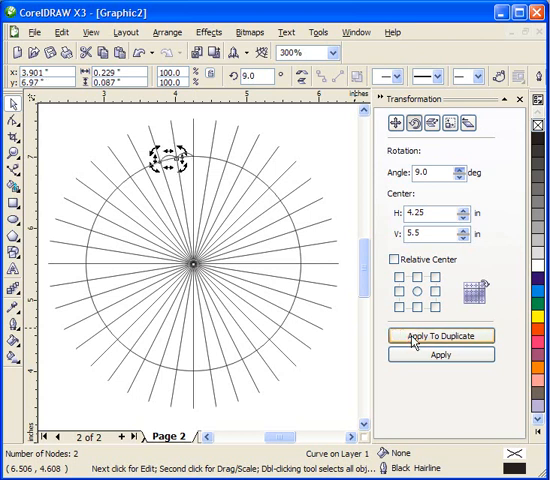
Step: Duplicate the scallop at 9° rotations until scallops ring the whole circle
{"action": "left_click", "coordinate": [441, 335]}
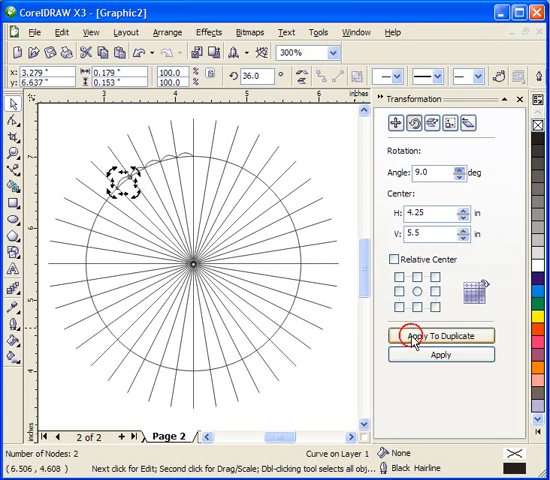
{"action": "left_click", "coordinate": [440, 336]}
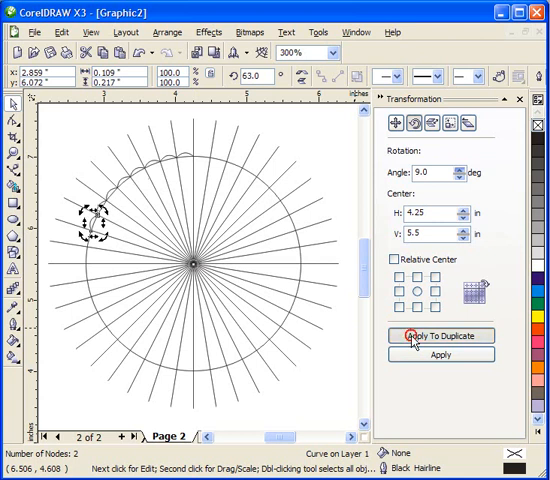
{"action": "left_click", "coordinate": [441, 335]}
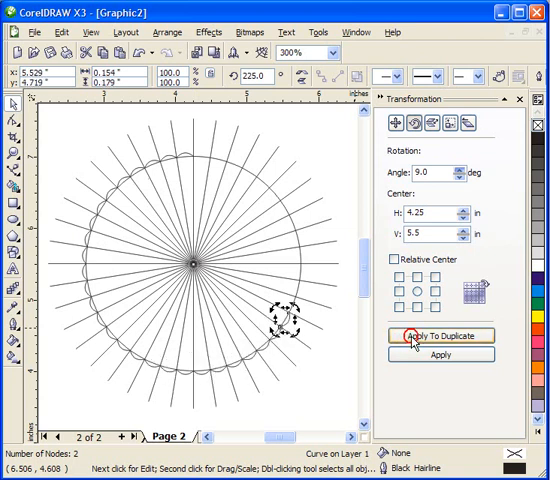
{"action": "left_click", "coordinate": [439, 335]}
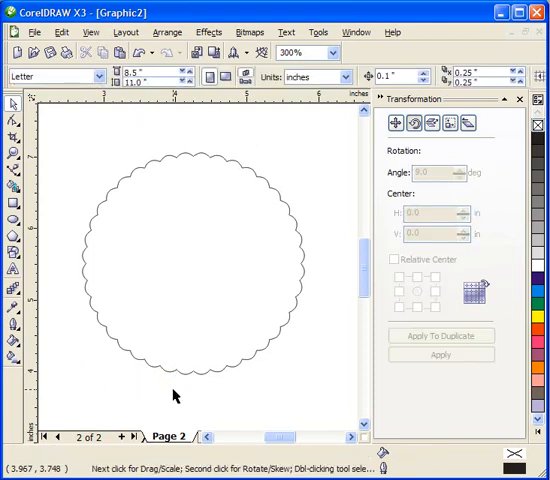
{"action": "mouse_move", "coordinate": [170, 173]}
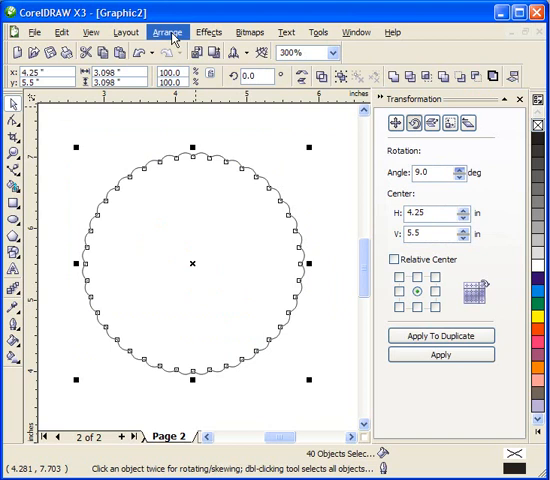
Step: Group the 40 selected scallop curves via the Arrange menu
{"action": "left_click", "coordinate": [167, 31]}
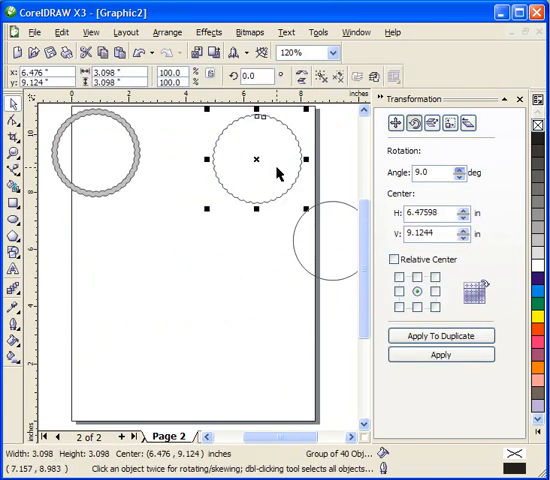
{"action": "mouse_move", "coordinate": [305, 265]}
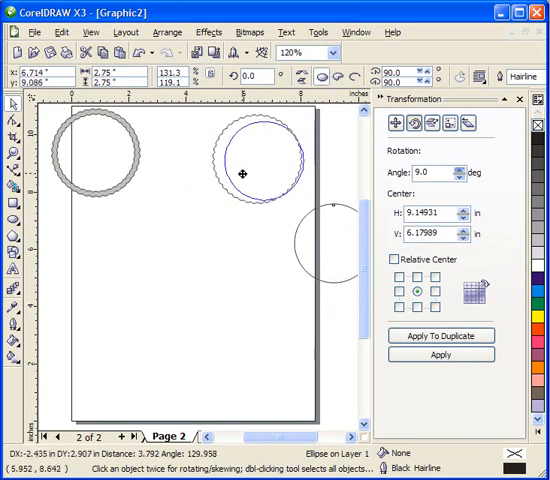
Step: Drag the plain 2.75-inch circle beside the scalloped outline at the page's upper right
{"action": "left_click_drag", "start_coordinate": [243, 175], "coordinate": [283, 260]}
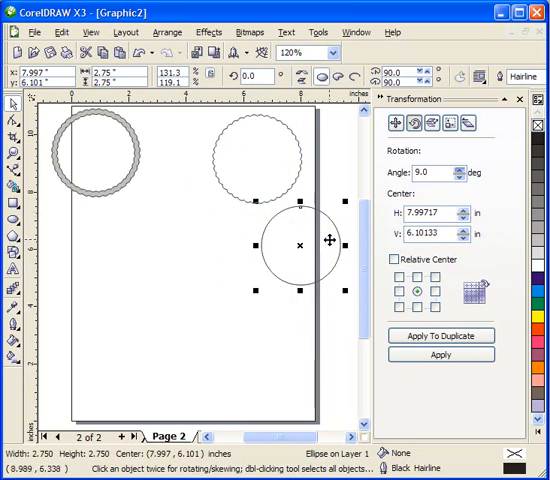
{"action": "mouse_move", "coordinate": [308, 212]}
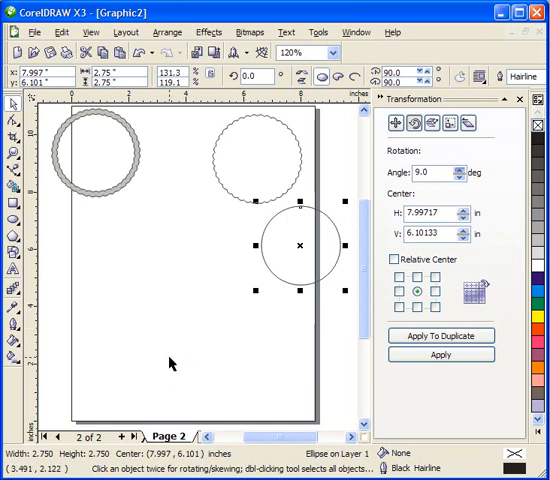
{"action": "mouse_move", "coordinate": [82, 418]}
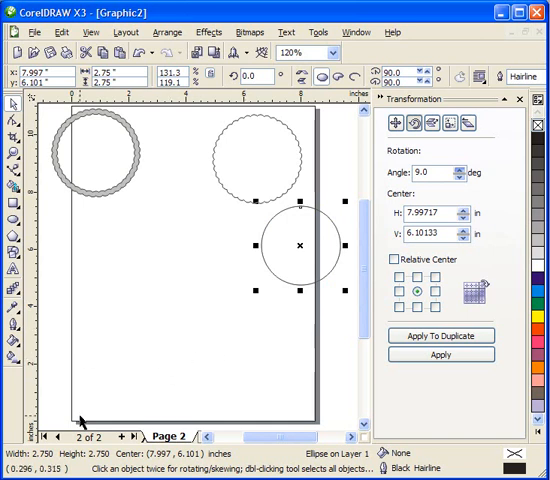